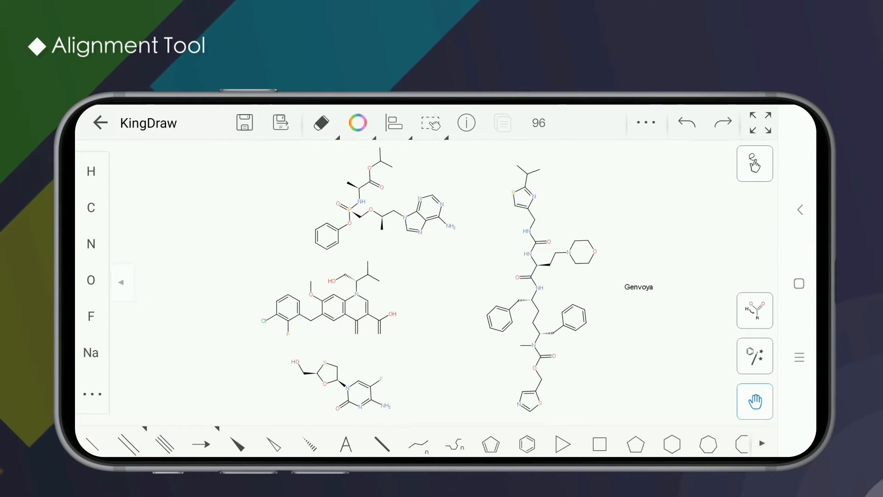
Select the drug molecule column and start a new empty drawing via the Align menu.
{"action": "left_click", "coordinate": [431, 123]}
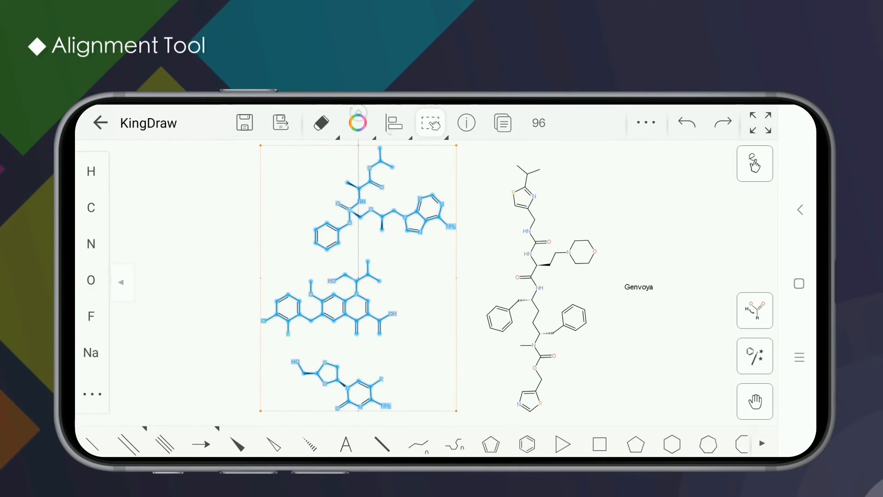
{"action": "left_click", "coordinate": [393, 123]}
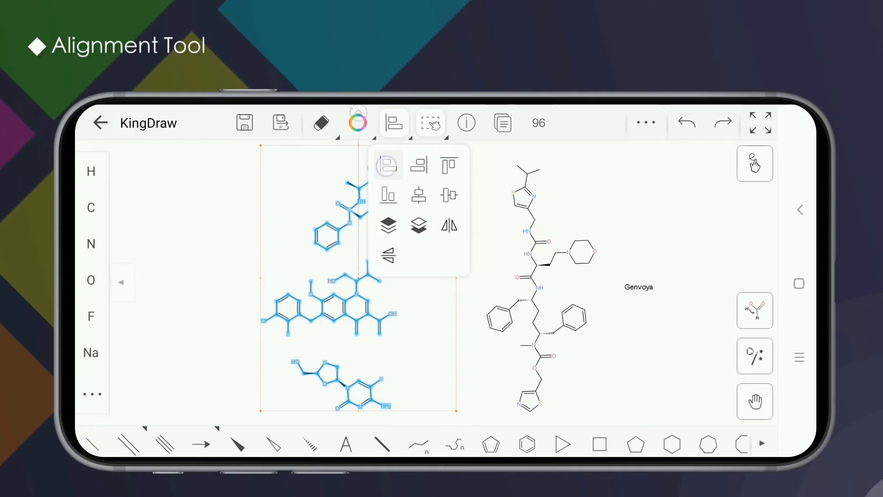
{"action": "left_click", "coordinate": [388, 163]}
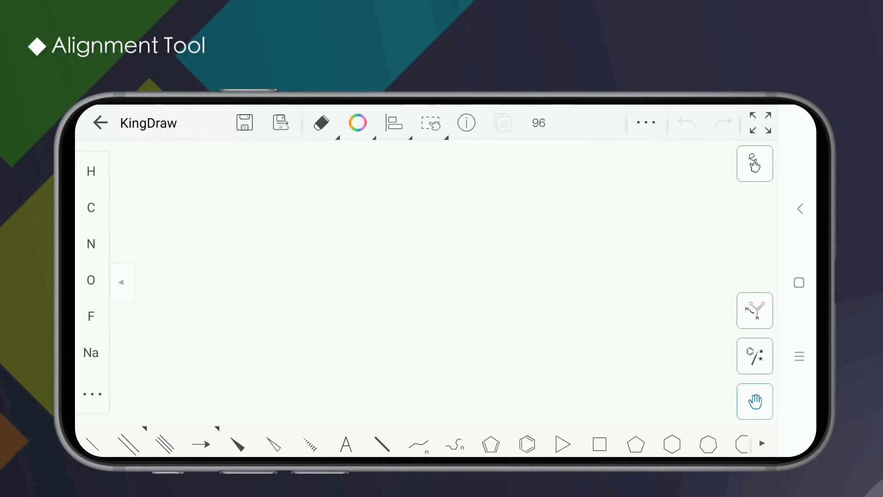
{"action": "left_click", "coordinate": [394, 122]}
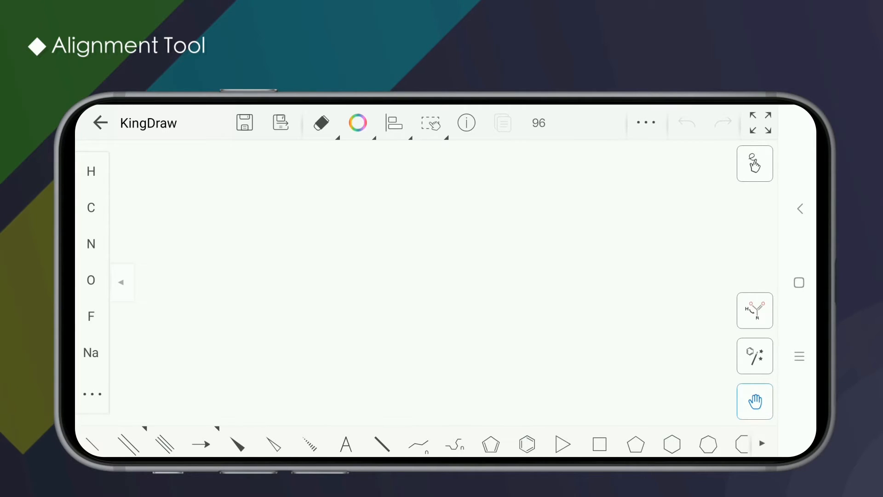
{"action": "left_click", "coordinate": [394, 122]}
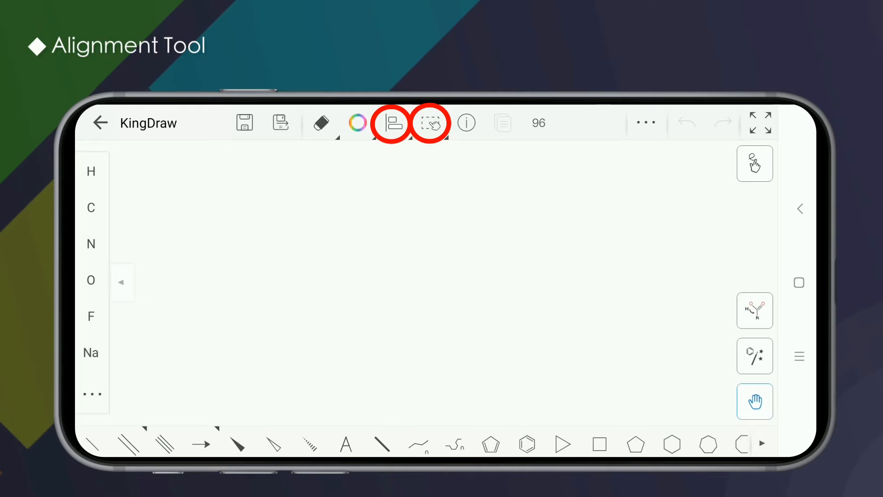
{"action": "left_click", "coordinate": [394, 124]}
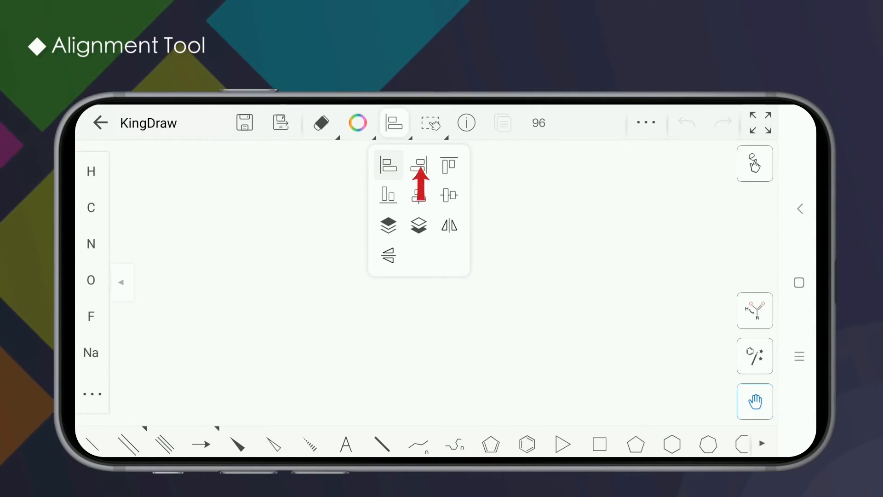
{"action": "left_click", "coordinate": [449, 164]}
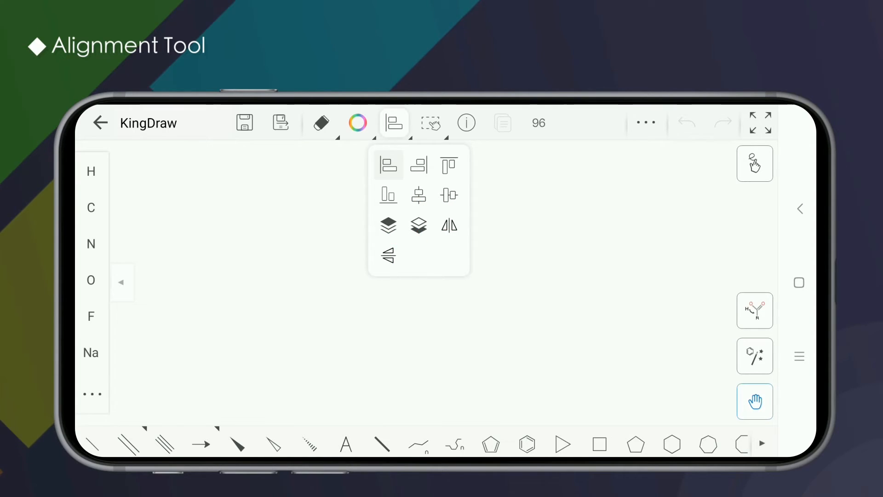
{"action": "left_click", "coordinate": [388, 255]}
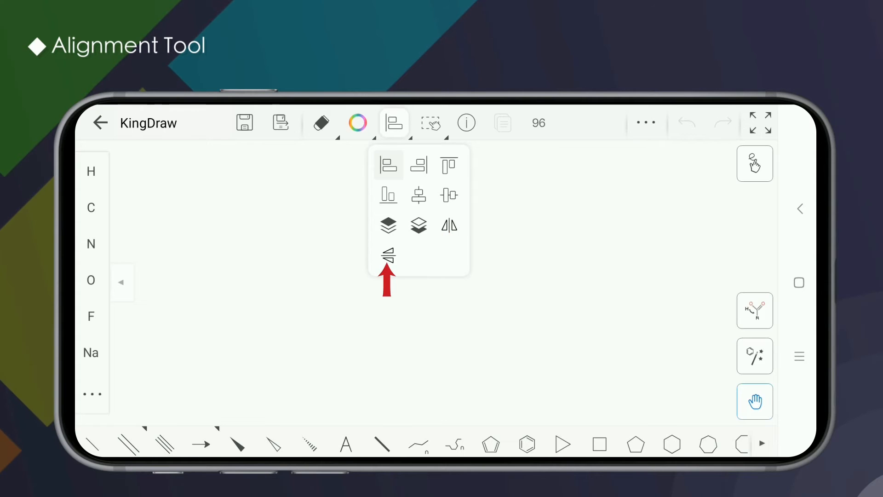
{"action": "left_click", "coordinate": [394, 122]}
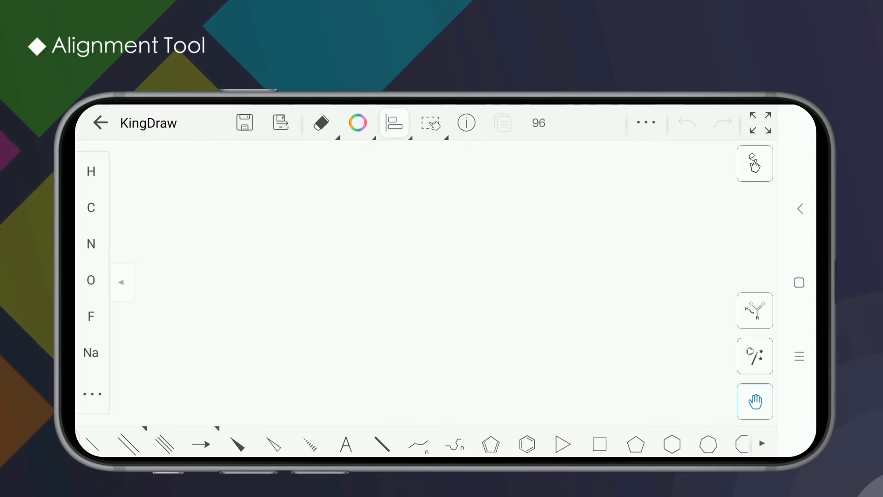
Box-select the top three benzene rings and apply Align Top so they share one top edge.
{"action": "left_click", "coordinate": [526, 444]}
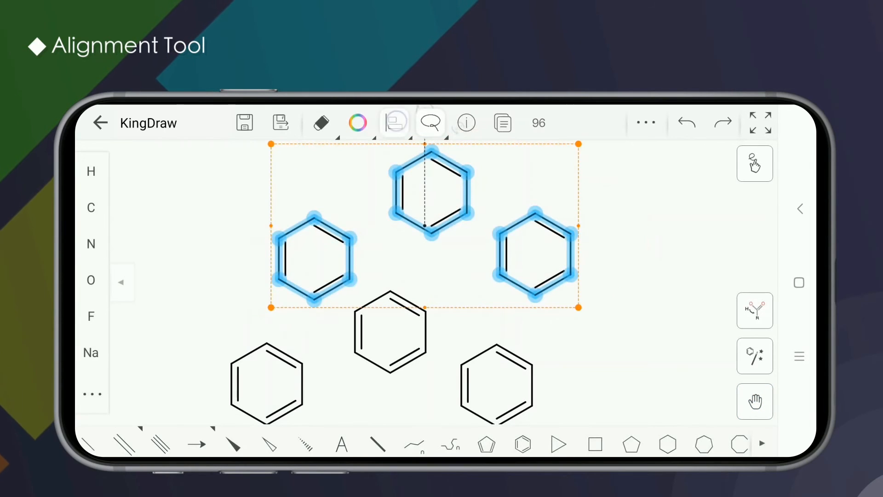
{"action": "left_click", "coordinate": [393, 123]}
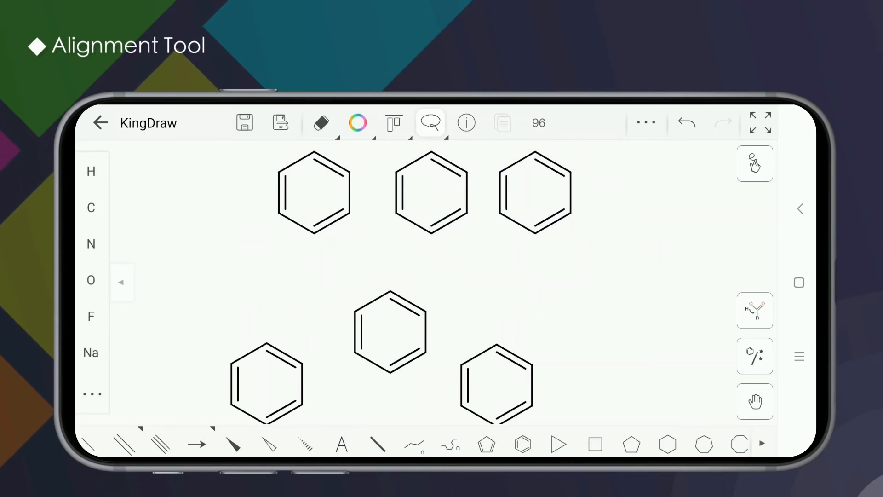
{"action": "left_click", "coordinate": [430, 122]}
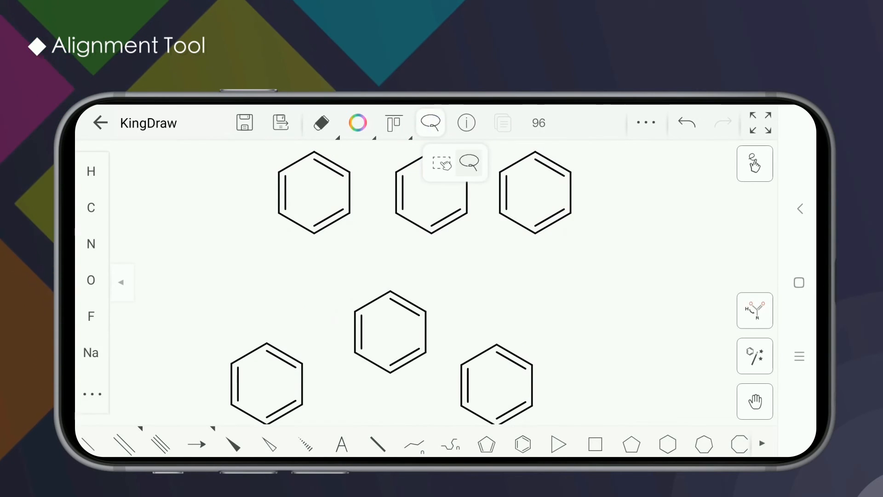
{"action": "left_click", "coordinate": [442, 164]}
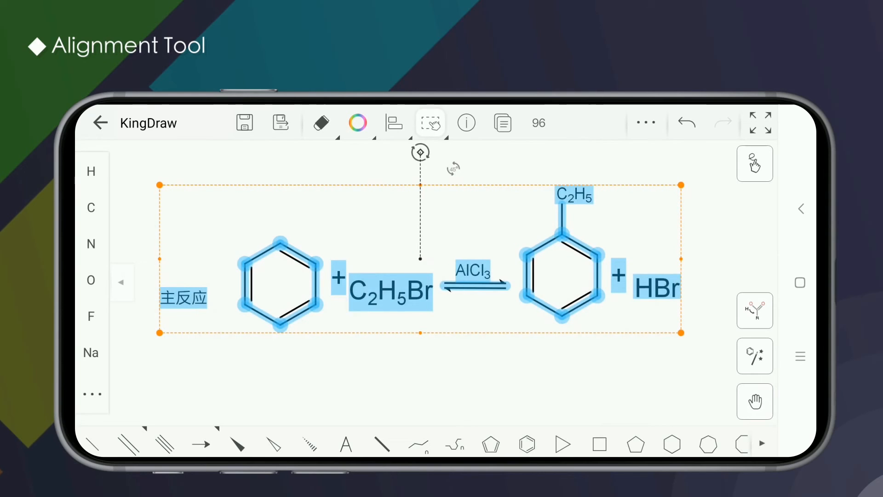
Select the benzene + C2H5Br → ethylbenzene + HBr scheme components with the Align menu.
{"action": "left_click", "coordinate": [394, 123]}
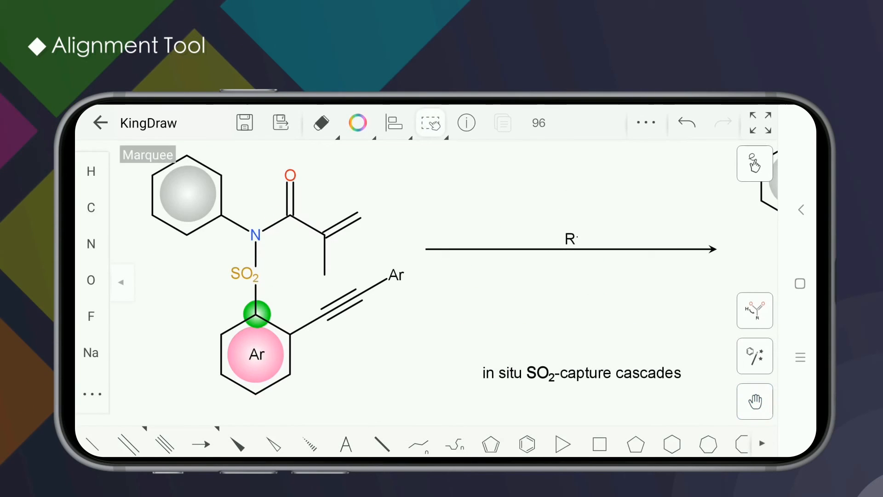
Bring up the SO2-capture cascade scheme with the Marquee selection tool active.
{"action": "left_click", "coordinate": [394, 123]}
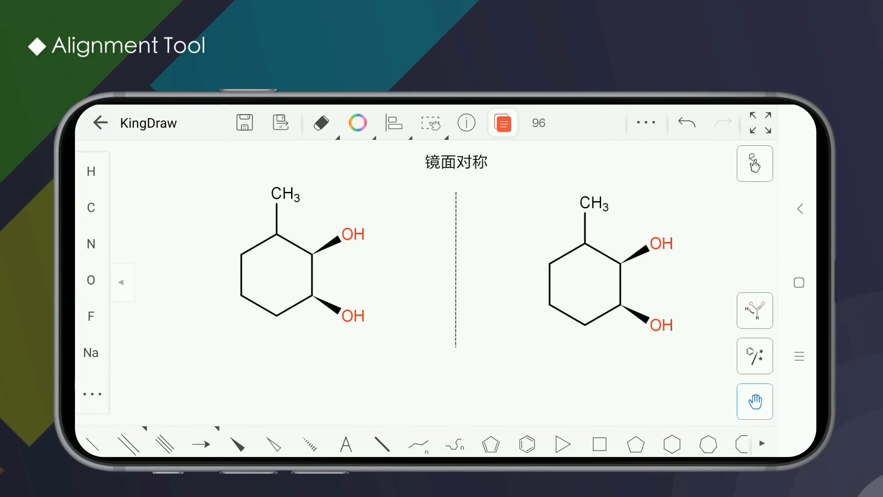
Apply Flip Horizontal to the right-hand methylcyclohexanediol so it mirrors the left.
{"action": "left_click", "coordinate": [393, 123]}
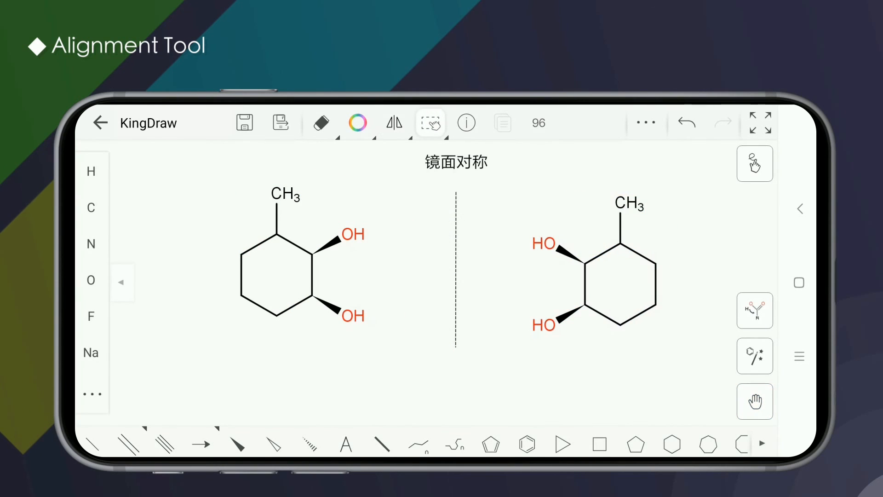